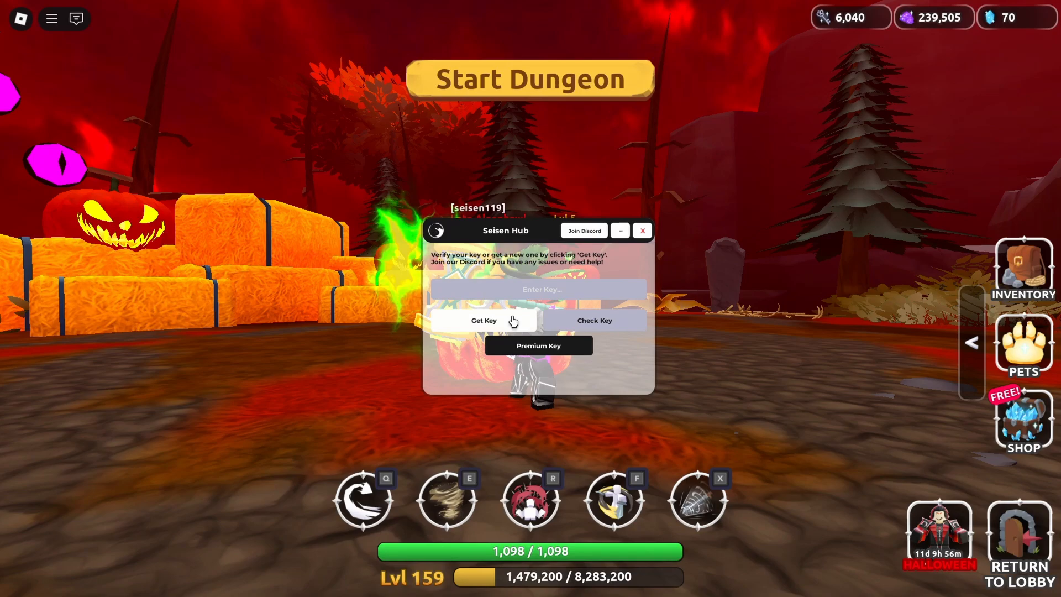
Request a Seisen Hub key and choose the Work.ink checkpoint on the key site
left_click(484, 320)
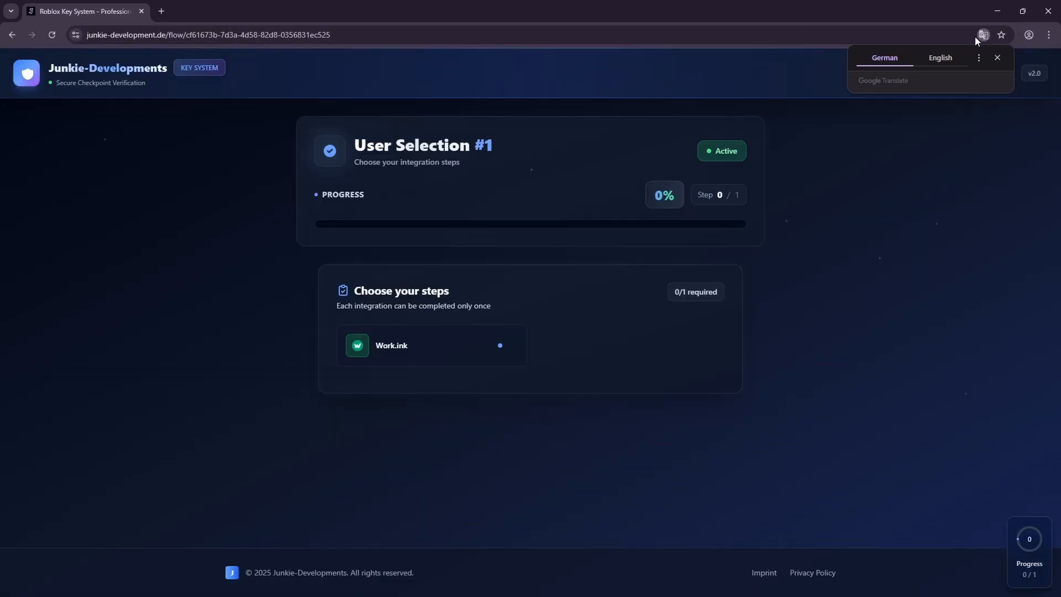
left_click(391, 345)
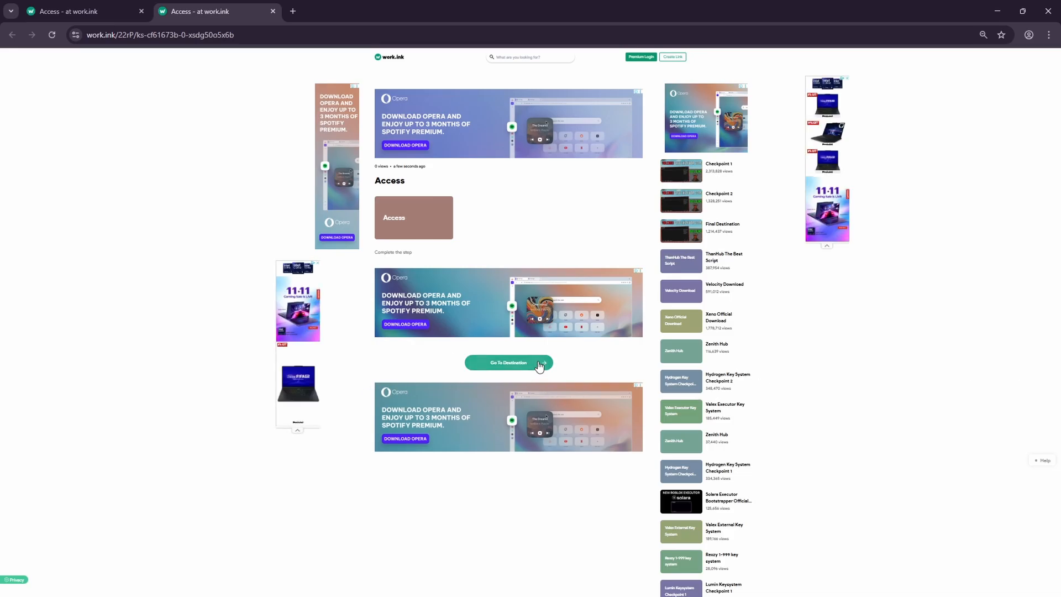
Continue past the work.ink access step and offers to reach the generated key
left_click(508, 362)
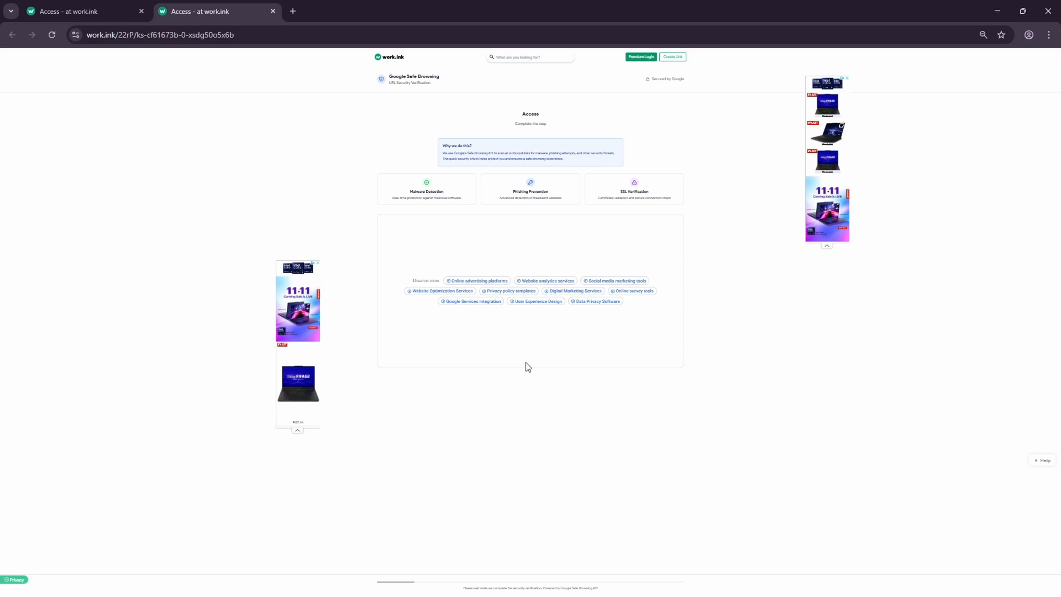
mouse_move(776, 445)
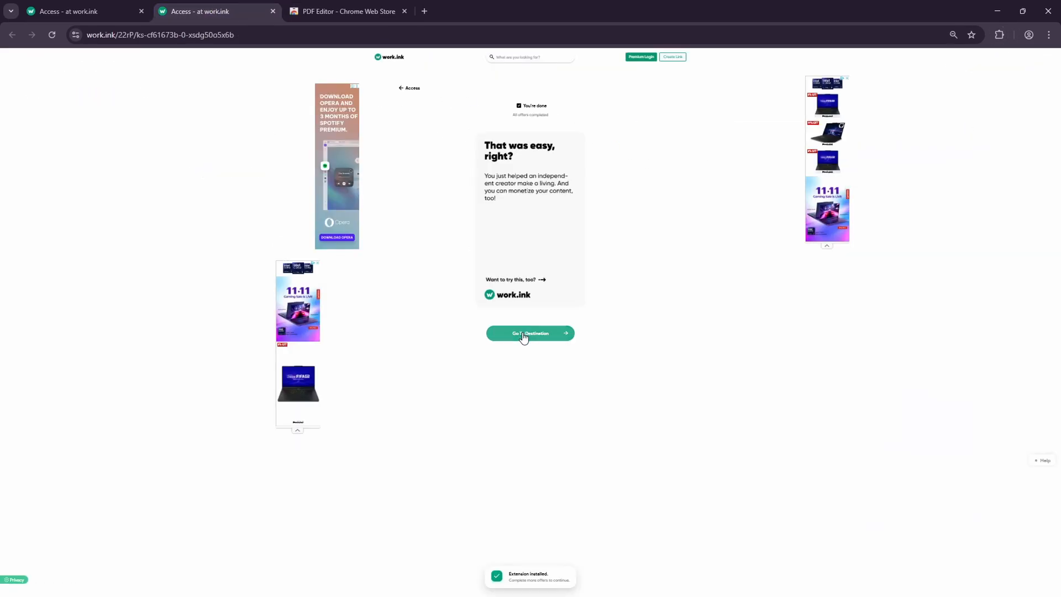
left_click(531, 333)
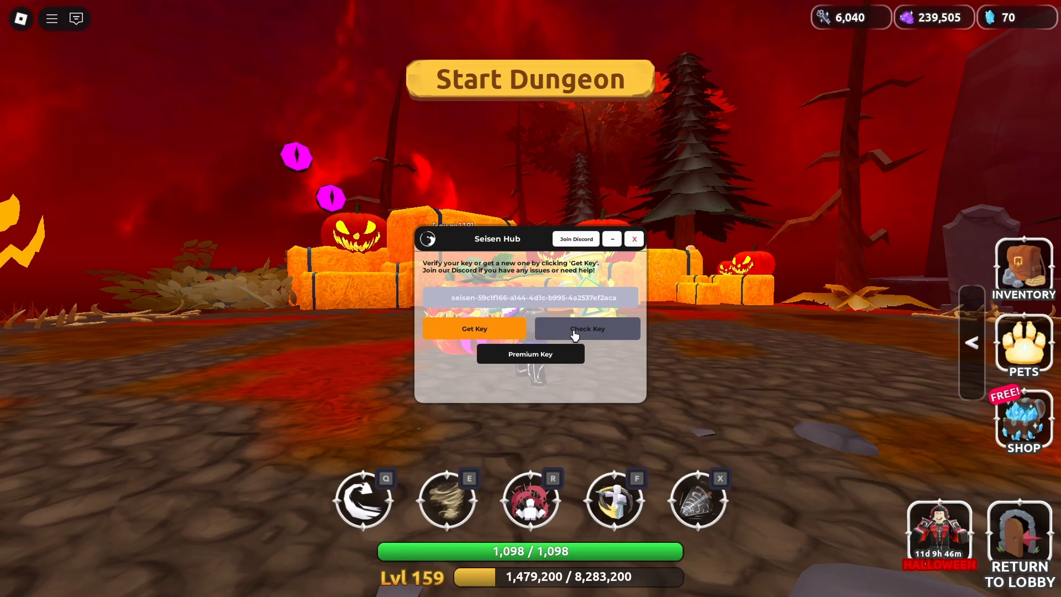
Verify the pasted key so the Dungeon Heroes script loads
left_click(587, 329)
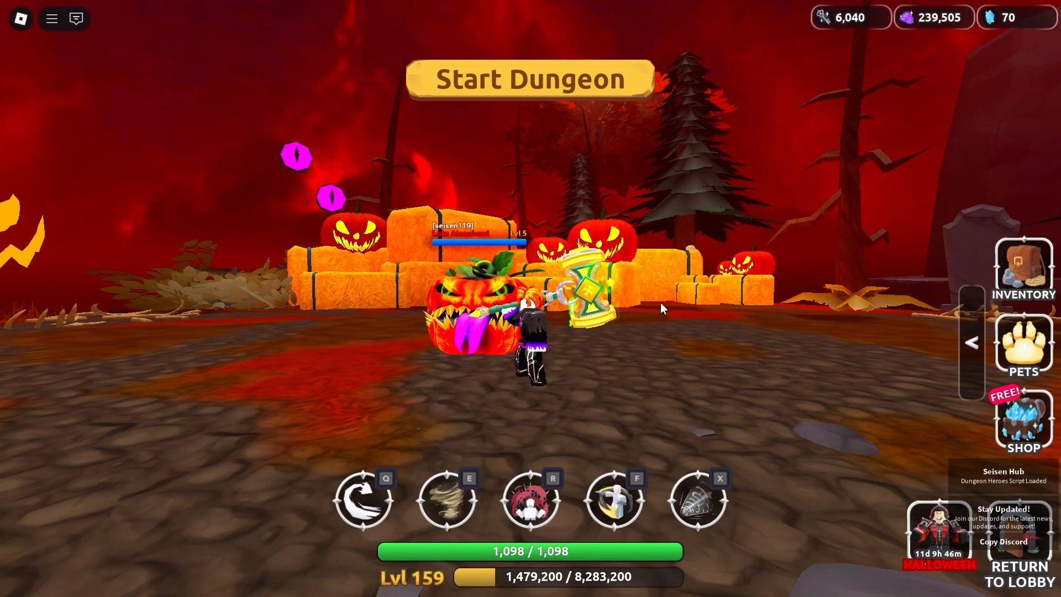
left_click(526, 79)
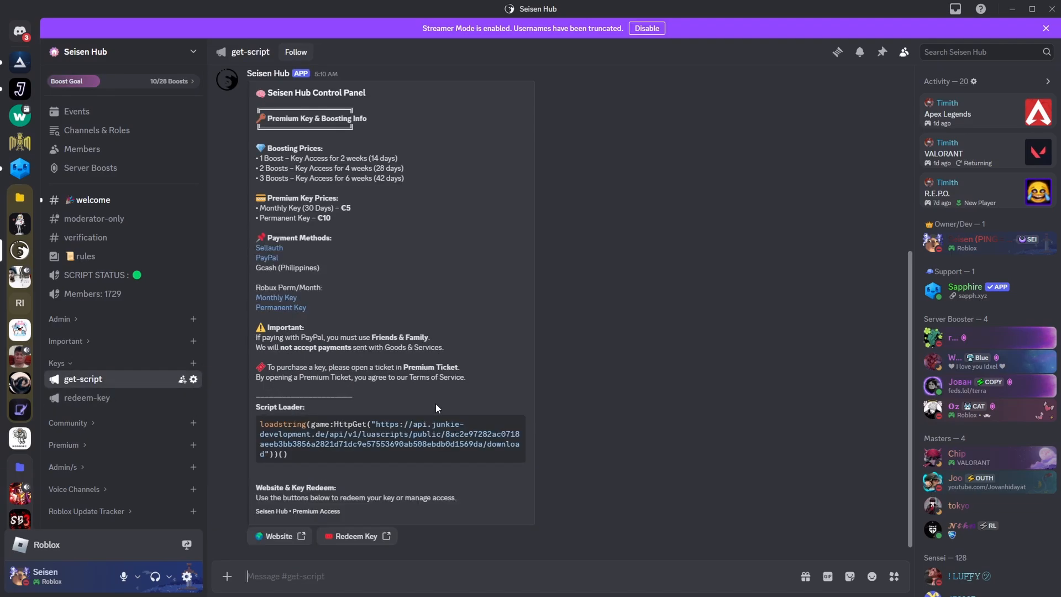
Follow the Website button in Discord's get-script channel to the Seisen Hub key options
left_click(280, 536)
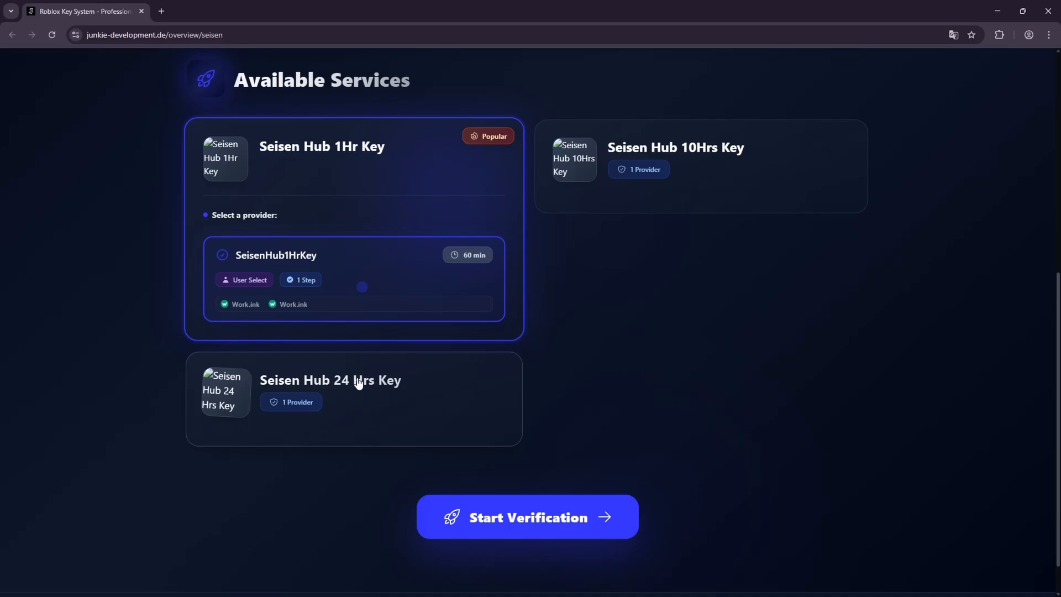
Start verification for a Seisen Hub key through its work.ink provider
left_click(529, 518)
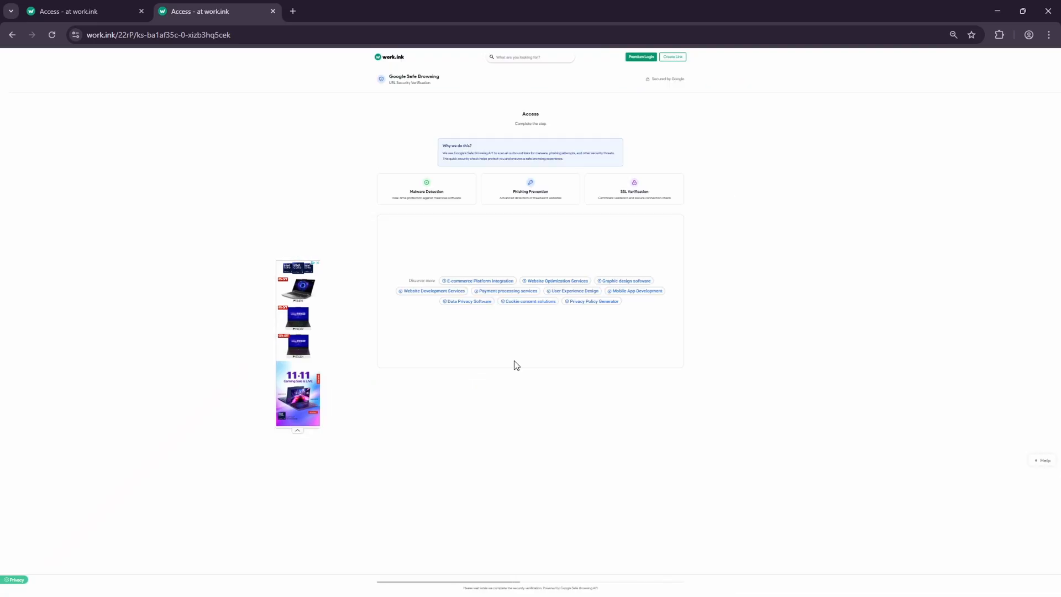
mouse_move(671, 589)
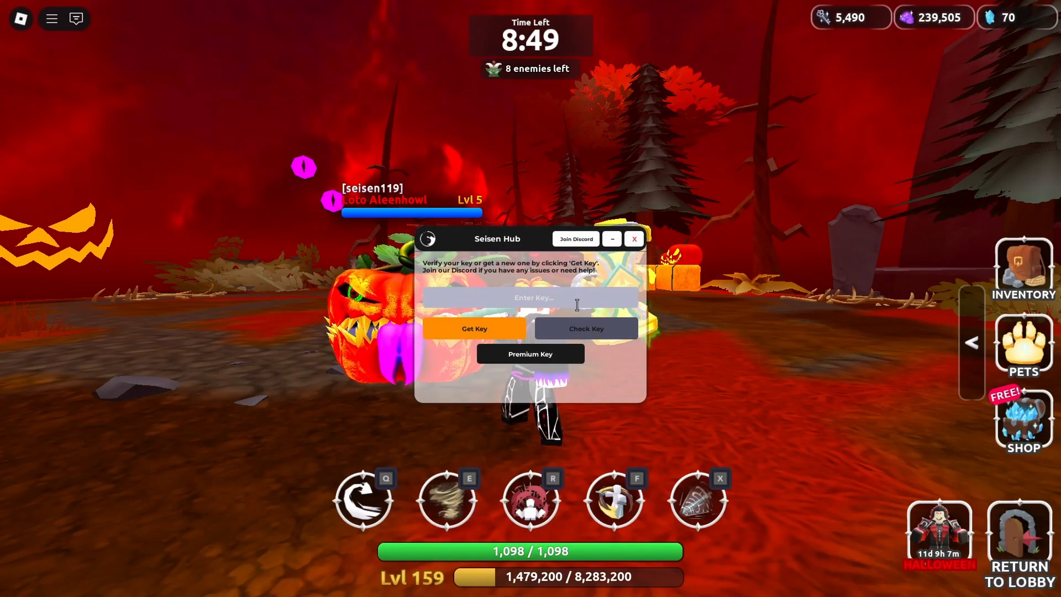
Submit the new key in the Seisen Hub panel, getting a key-verified notice
left_click(585, 328)
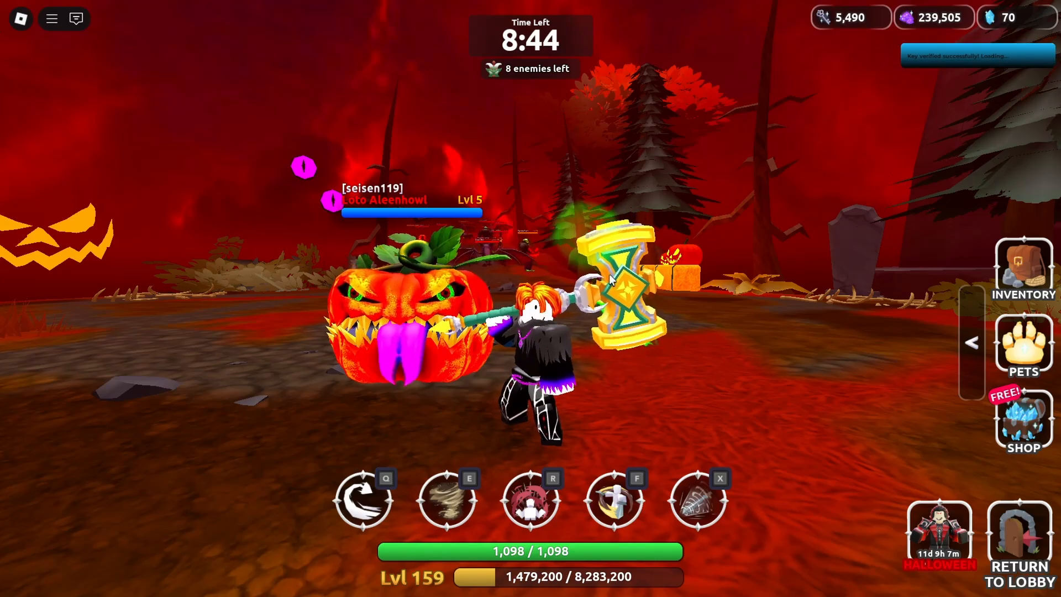